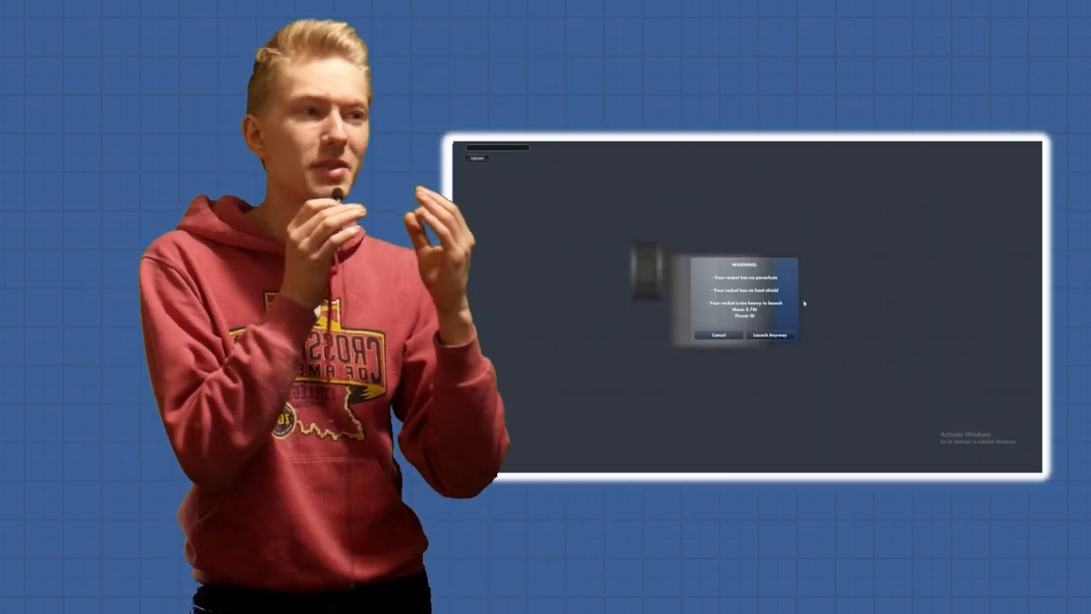
Step: Cancel the launch warning dialog, keeping the fairing piston craft in the editor
click(771, 334)
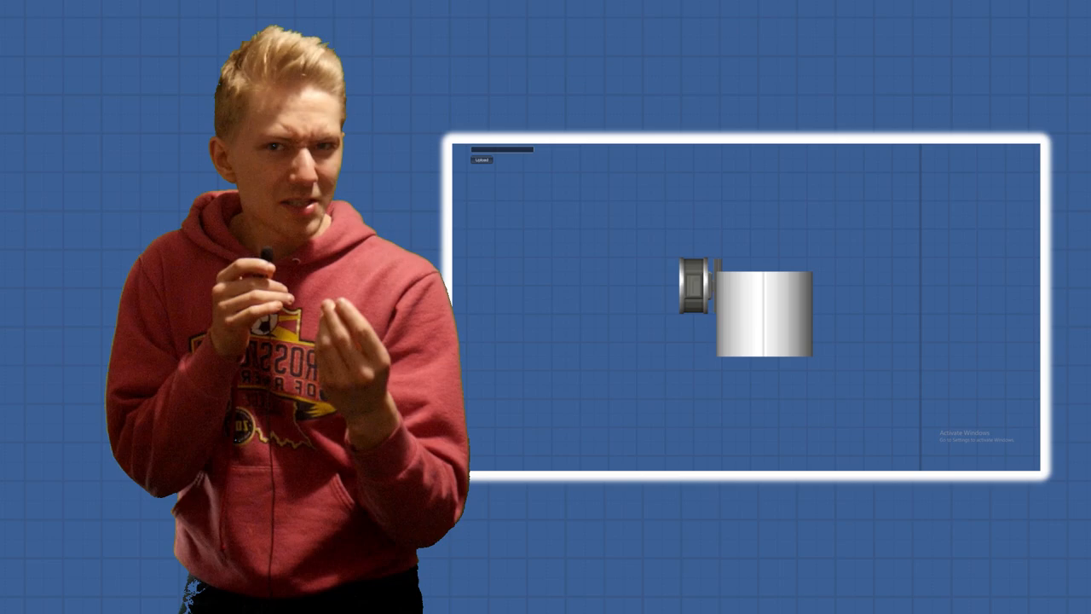